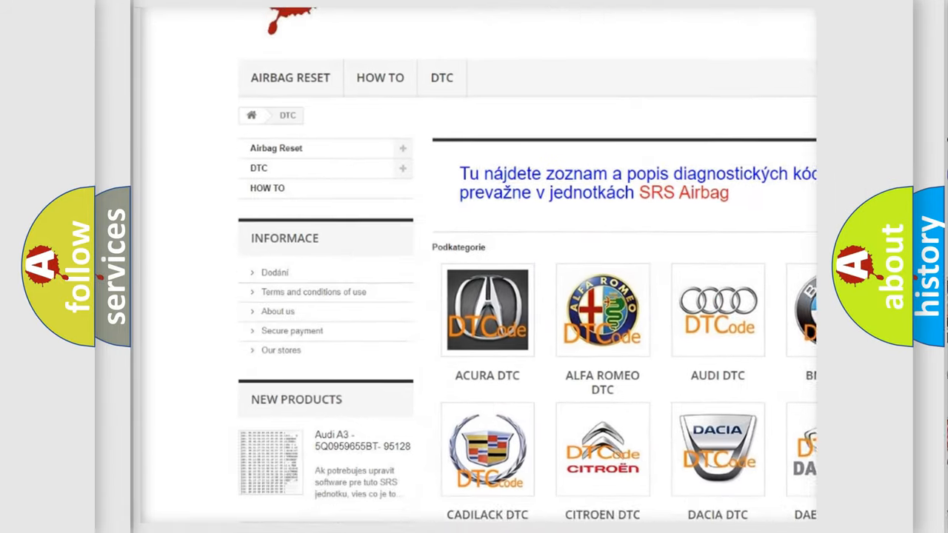
scroll("down", 3)
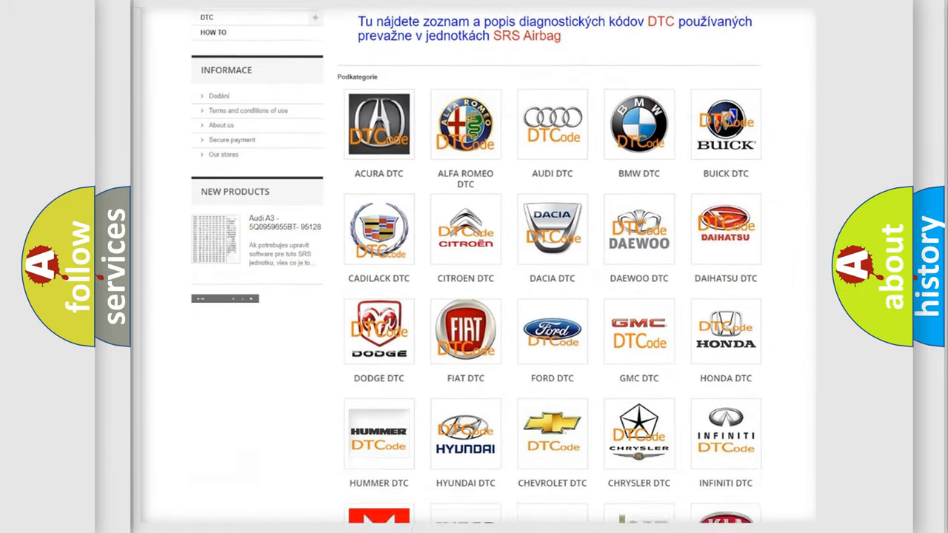
scroll("down", 3)
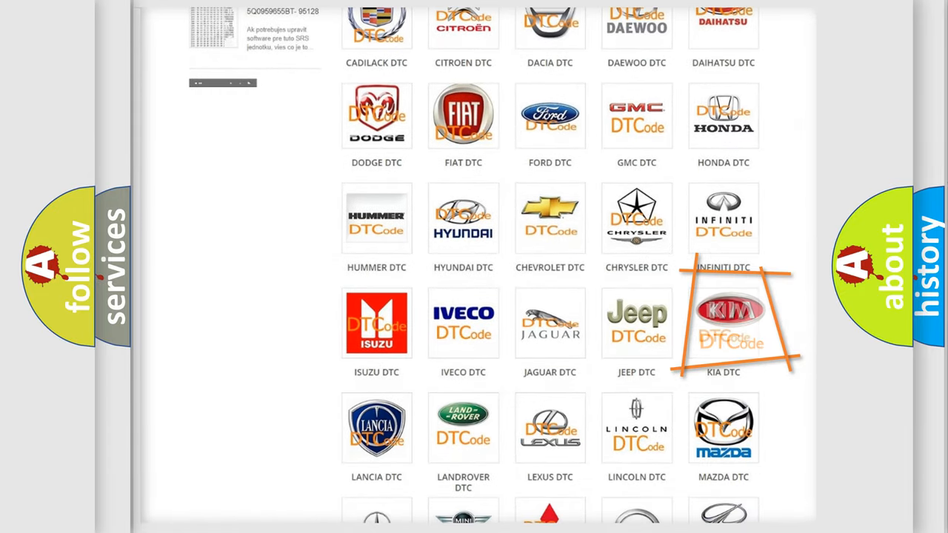